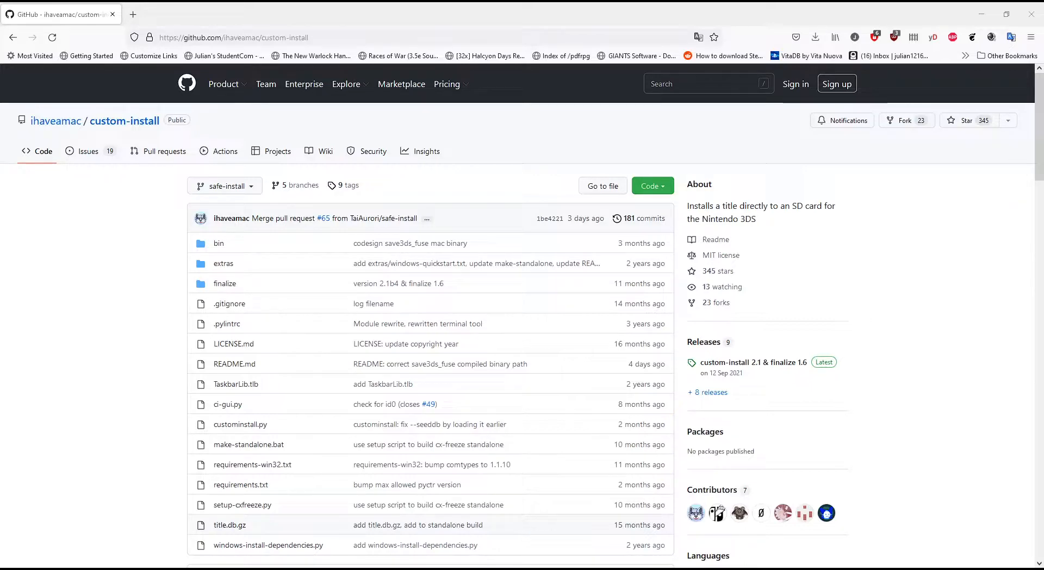
pyautogui.moveTo(924, 292)
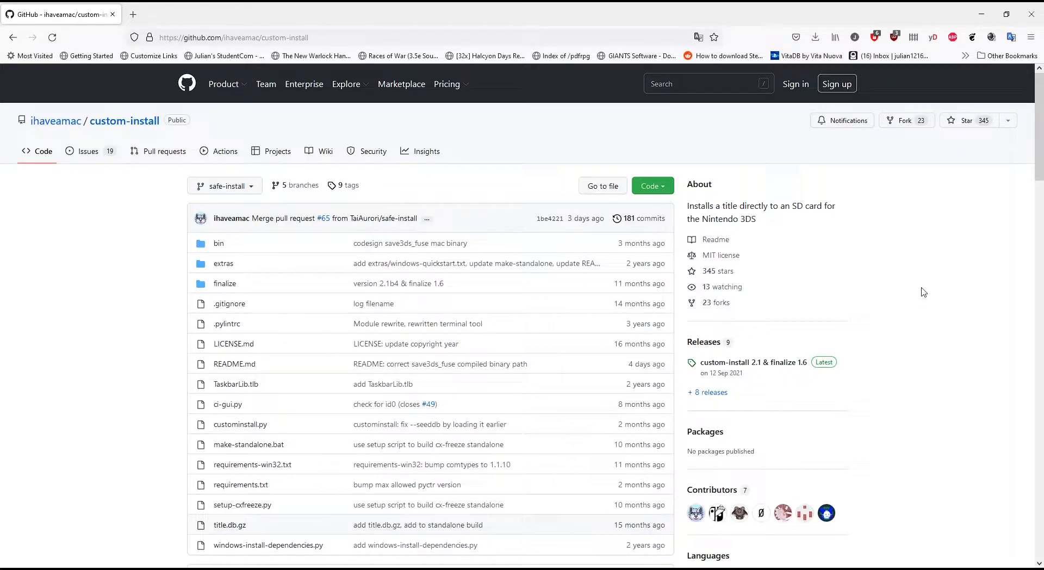
pyautogui.moveTo(930, 287)
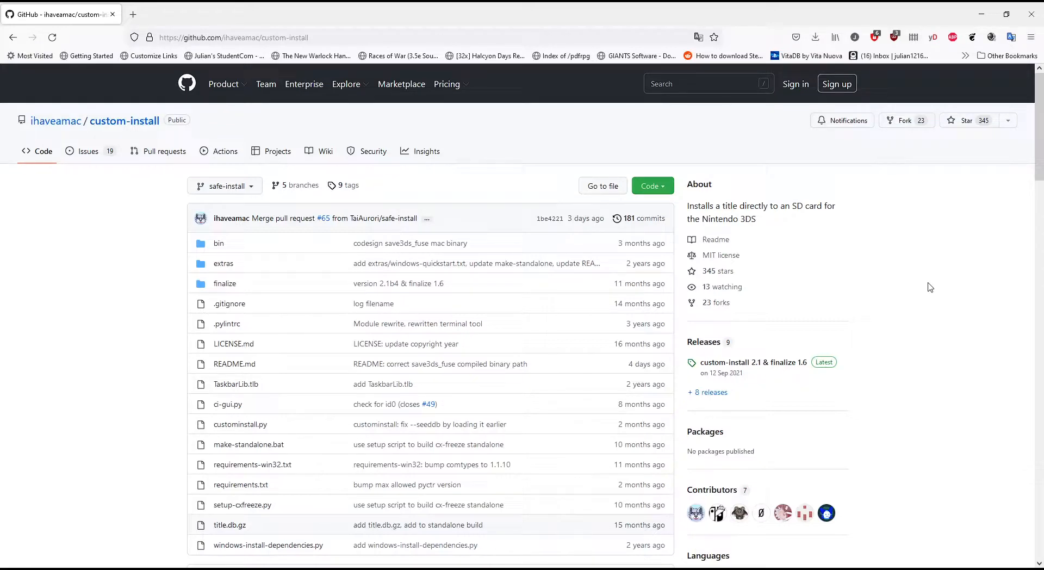
# Open the latest custom-install 2.1 & finalize 1.6 release from the repository's Releases.
pyautogui.scroll(-3)
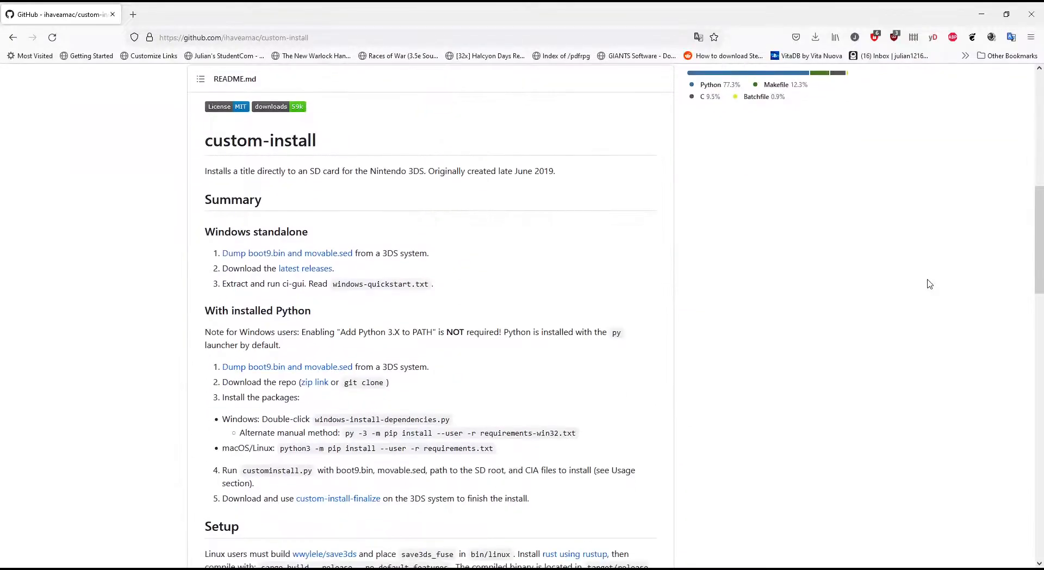
pyautogui.scroll(3)
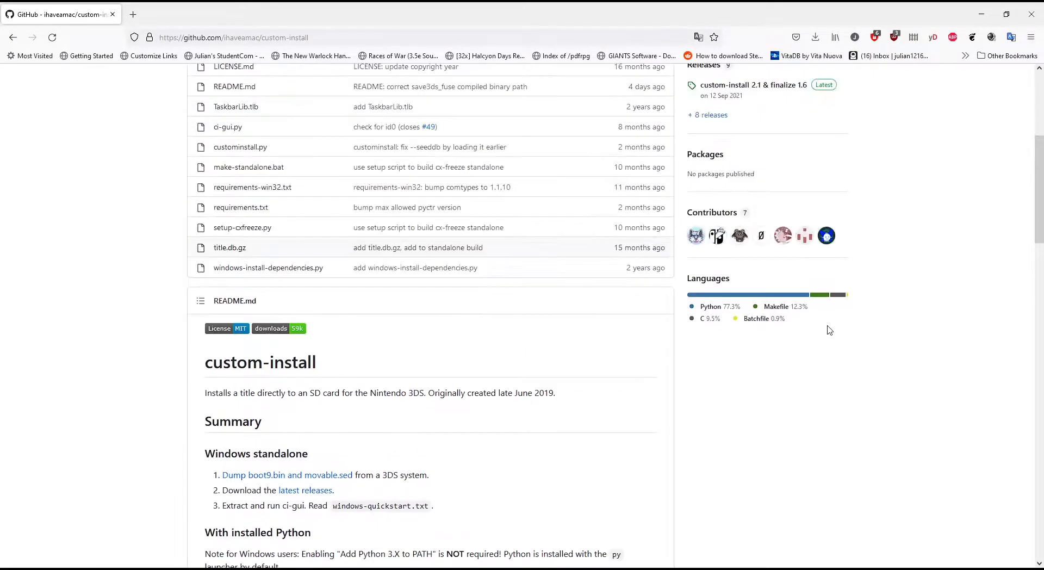
pyautogui.scroll(3)
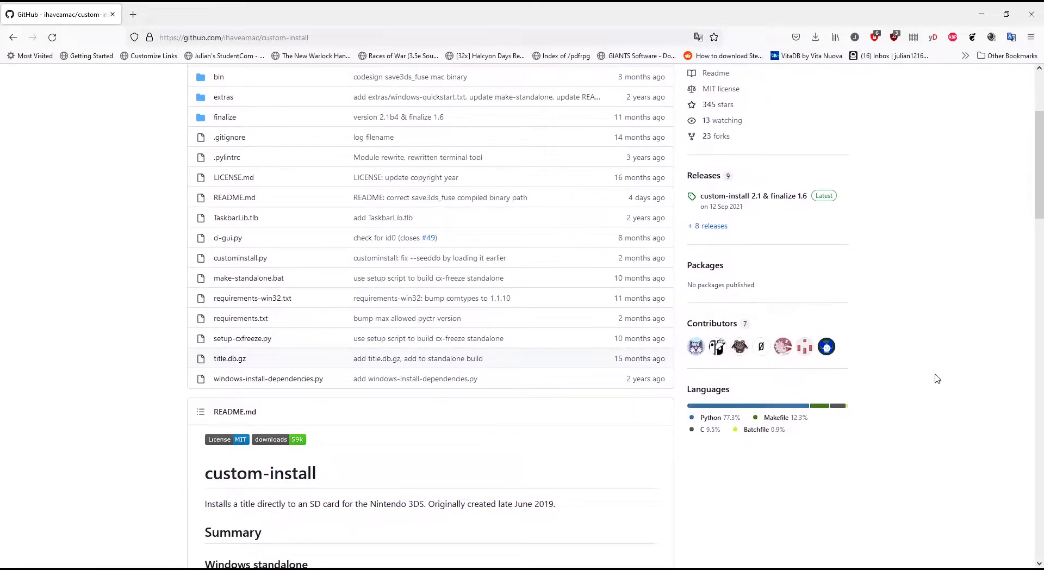
pyautogui.moveTo(934, 309)
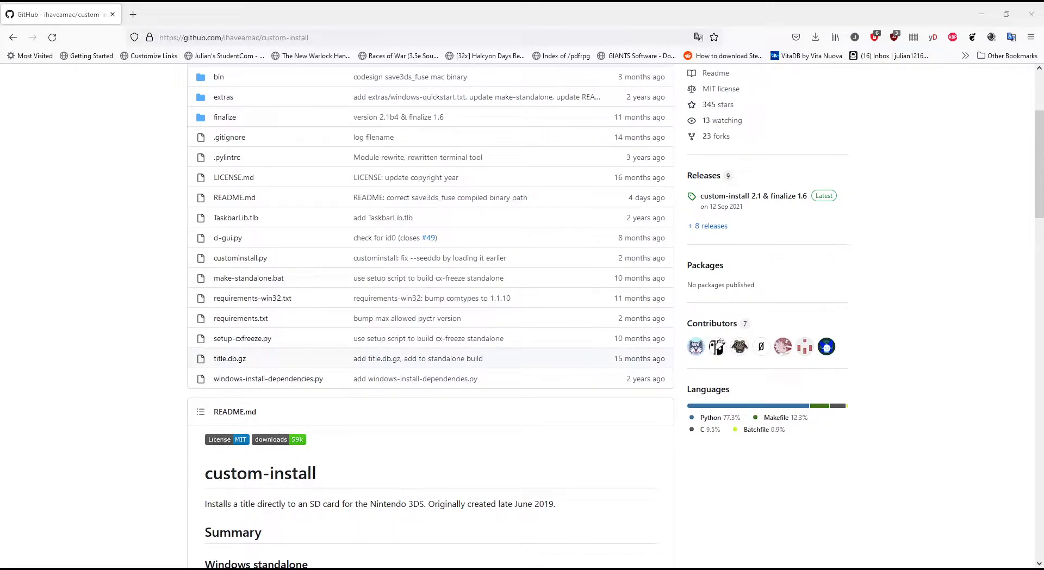
pyautogui.moveTo(930, 339)
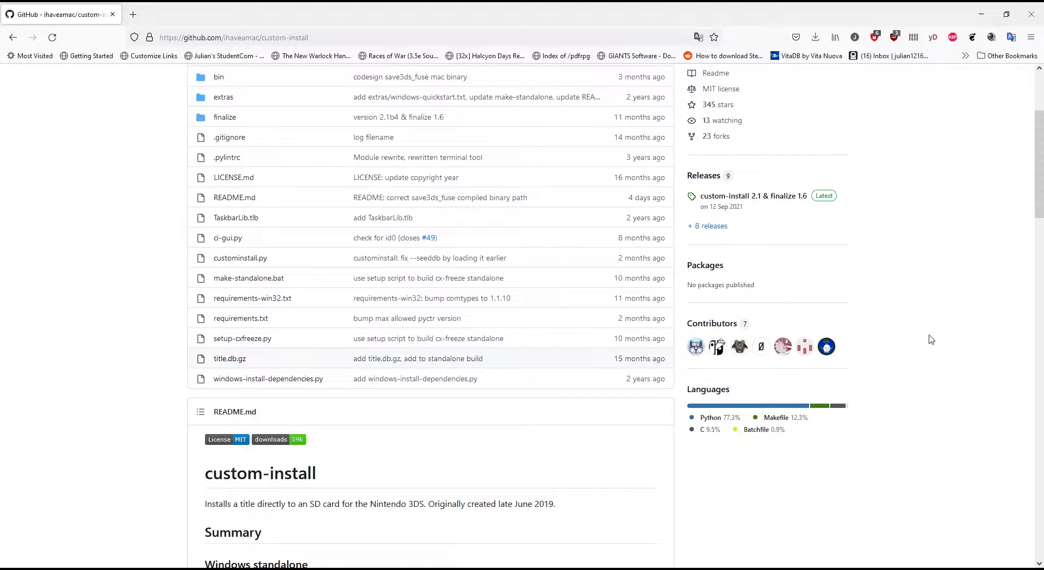
pyautogui.scroll(3)
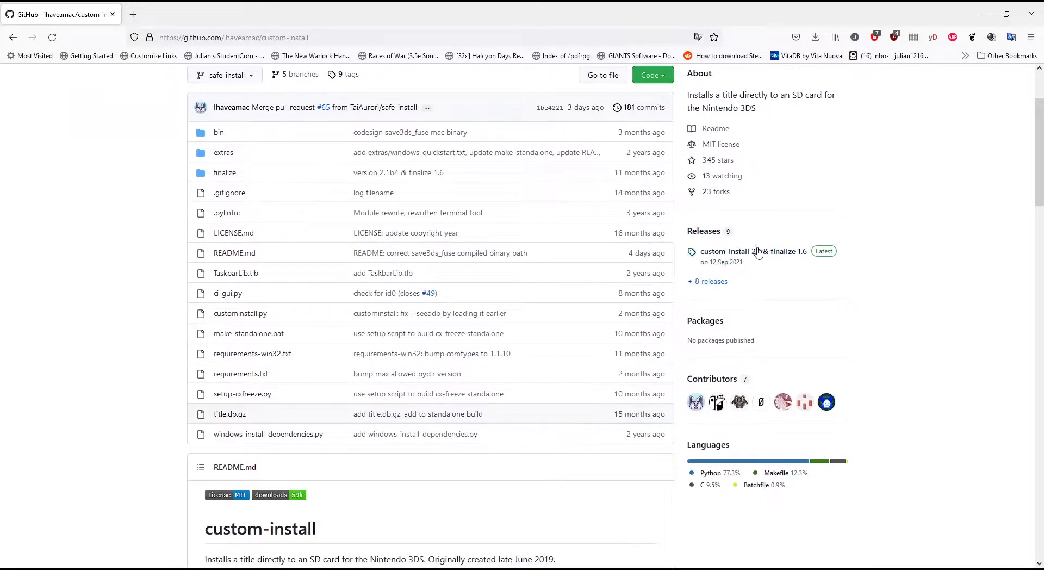
pyautogui.click(752, 251)
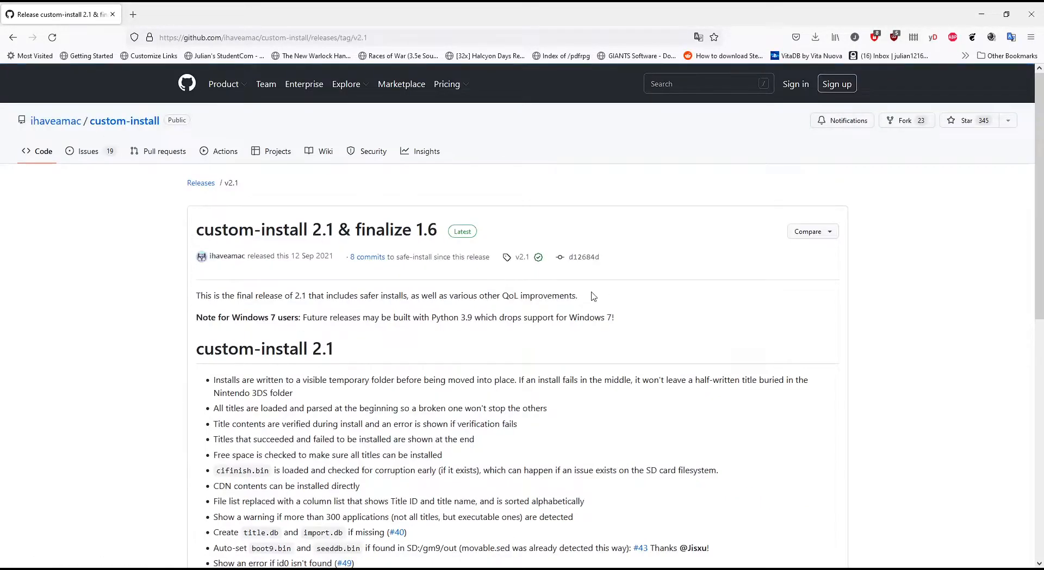
# Download the custom-install-standalone.zip asset from the release's Assets list.
pyautogui.scroll(-3)
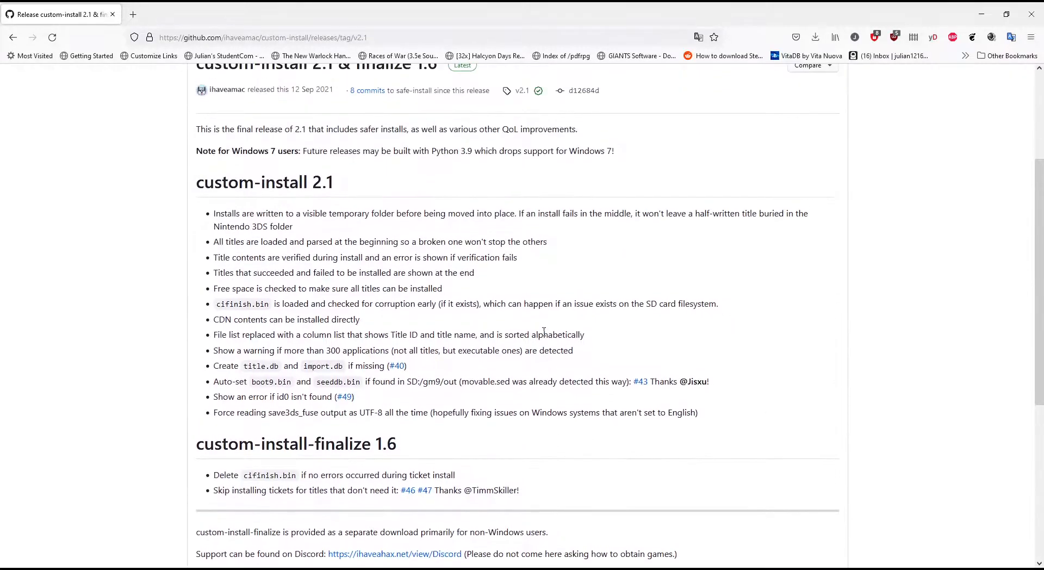
pyautogui.scroll(-3)
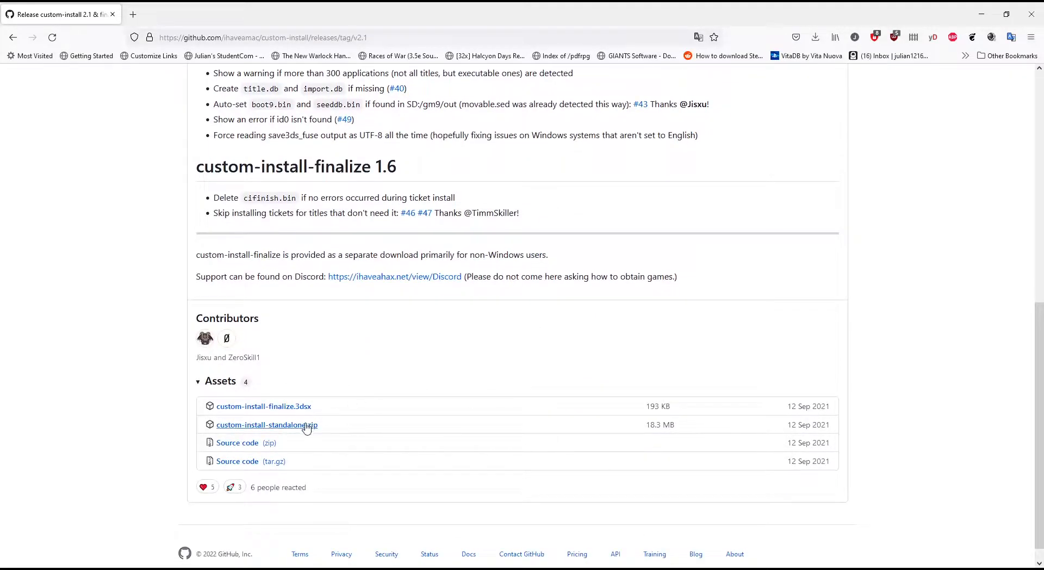
pyautogui.click(267, 425)
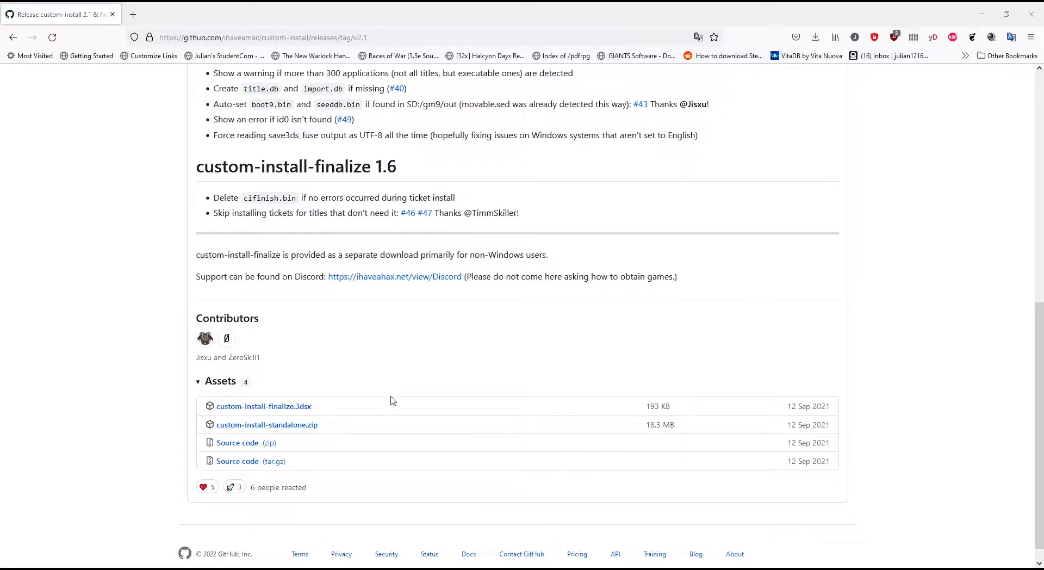
pyautogui.moveTo(270, 369)
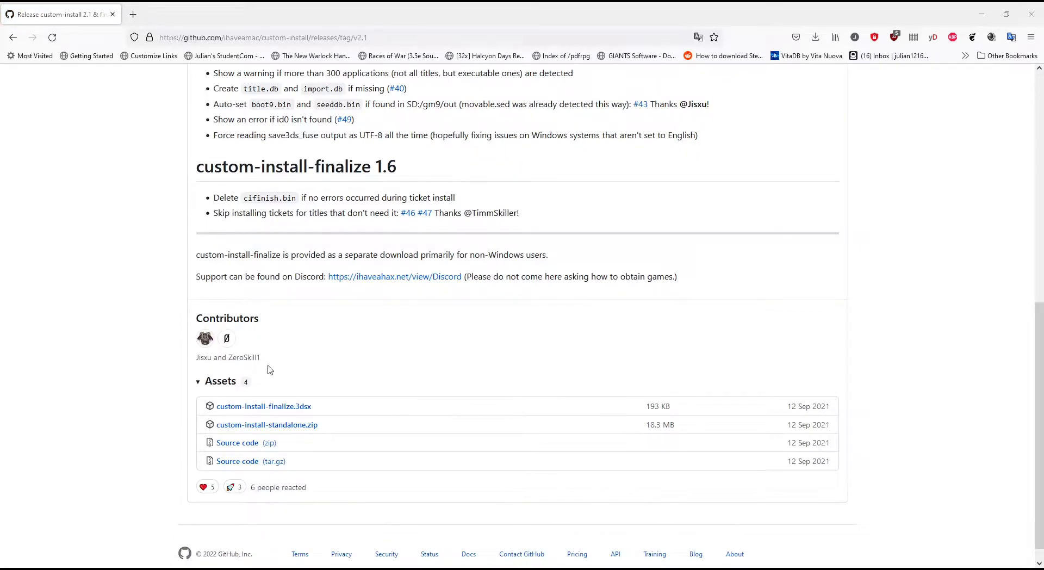
pyautogui.moveTo(546, 219)
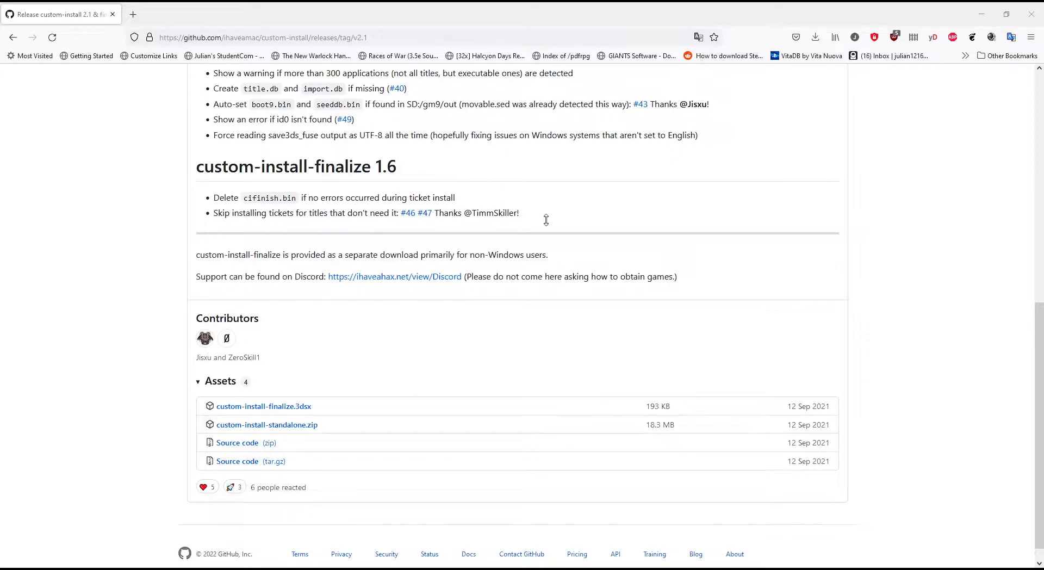
pyautogui.moveTo(516, 237)
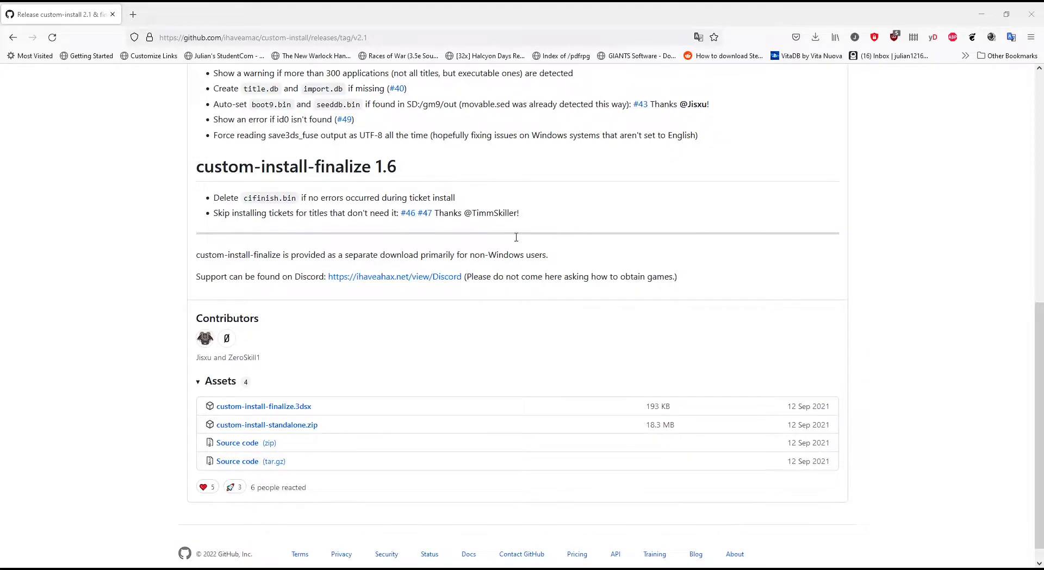
pyautogui.moveTo(493, 499)
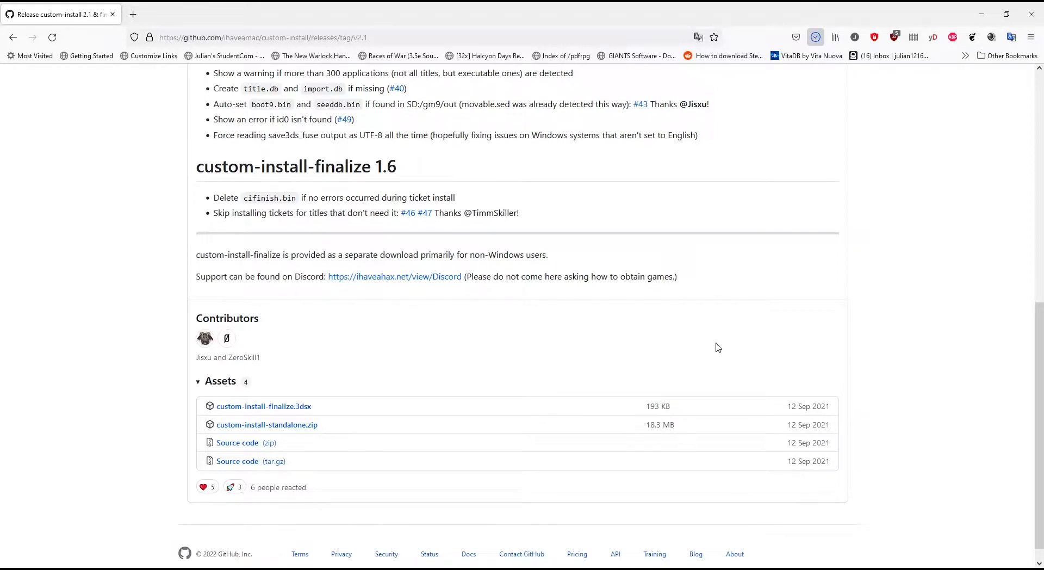
pyautogui.click(266, 424)
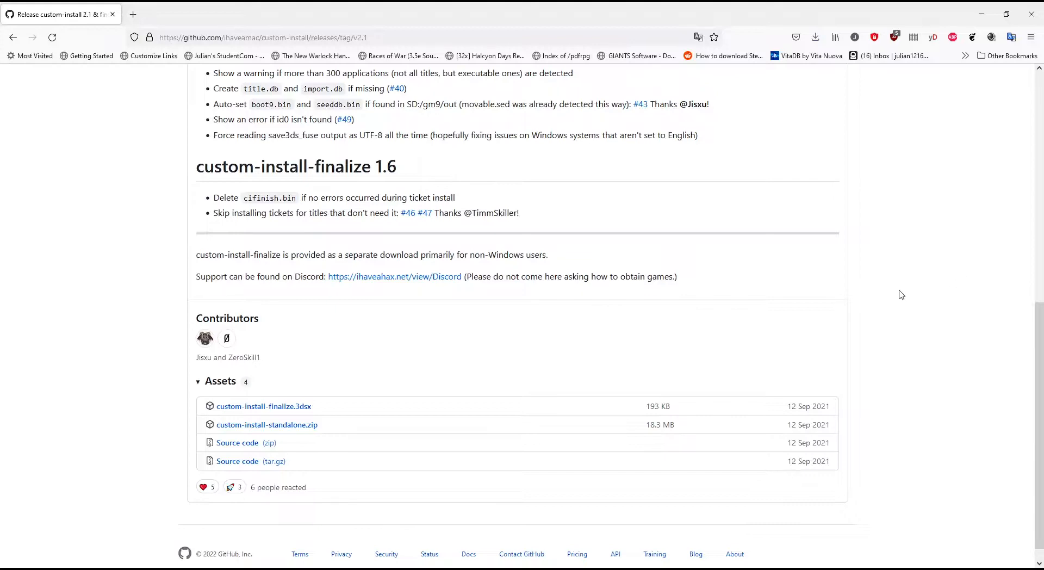
pyautogui.moveTo(633, 331)
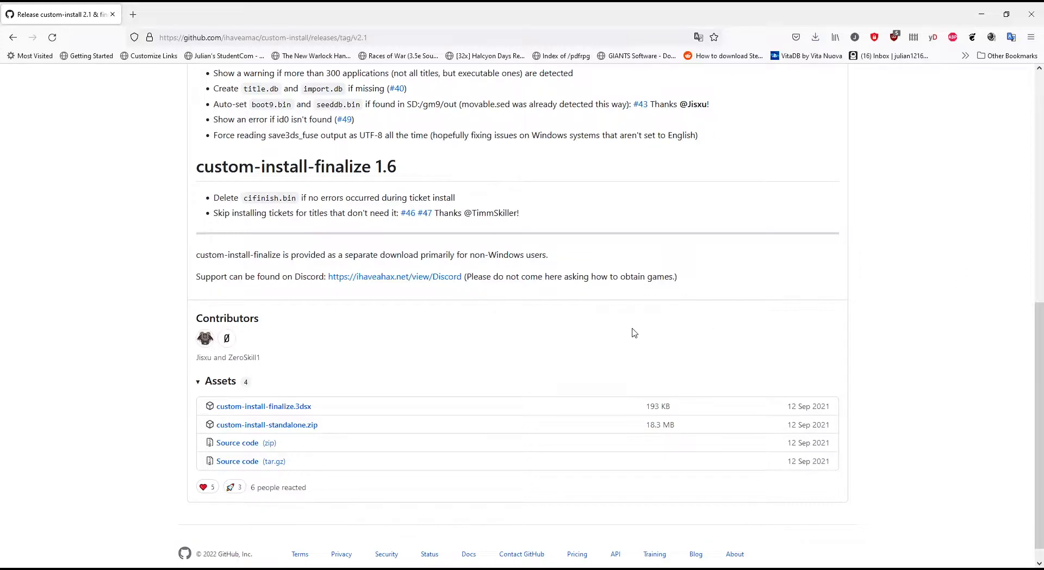